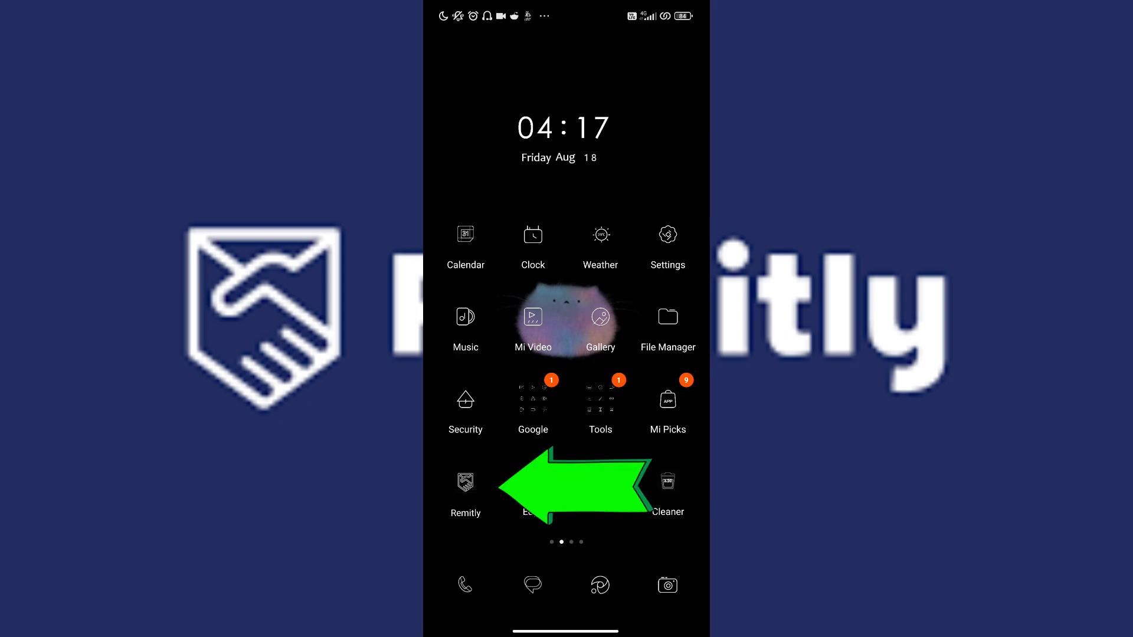
# - Launch Remitly to reach its welcome page with the promo exchange rate and Get Started
pyautogui.click(465, 484)
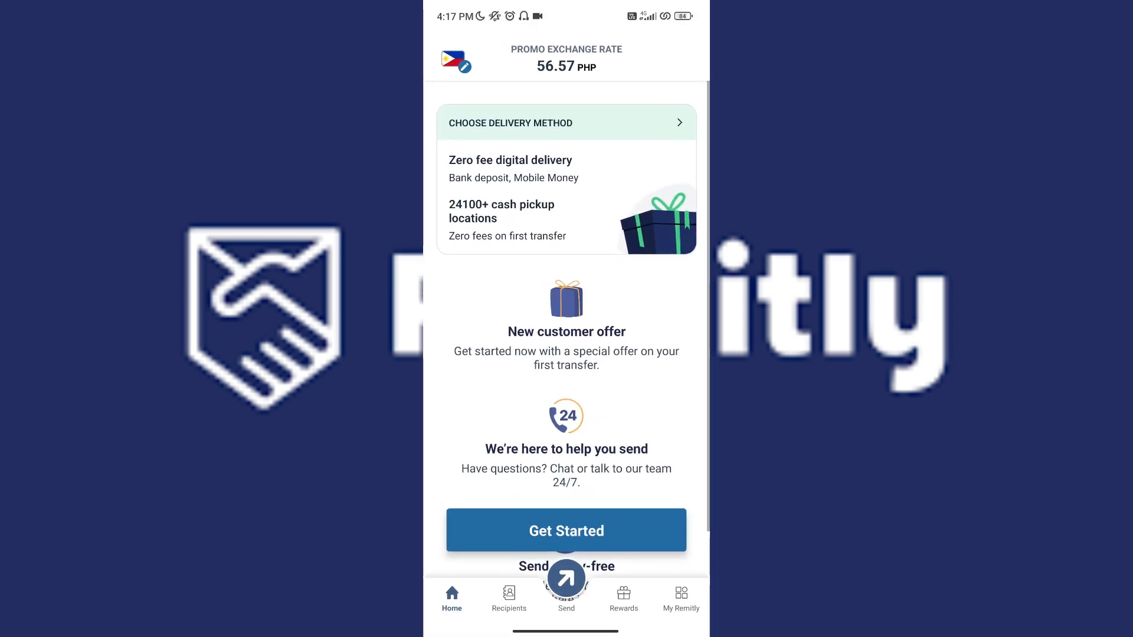